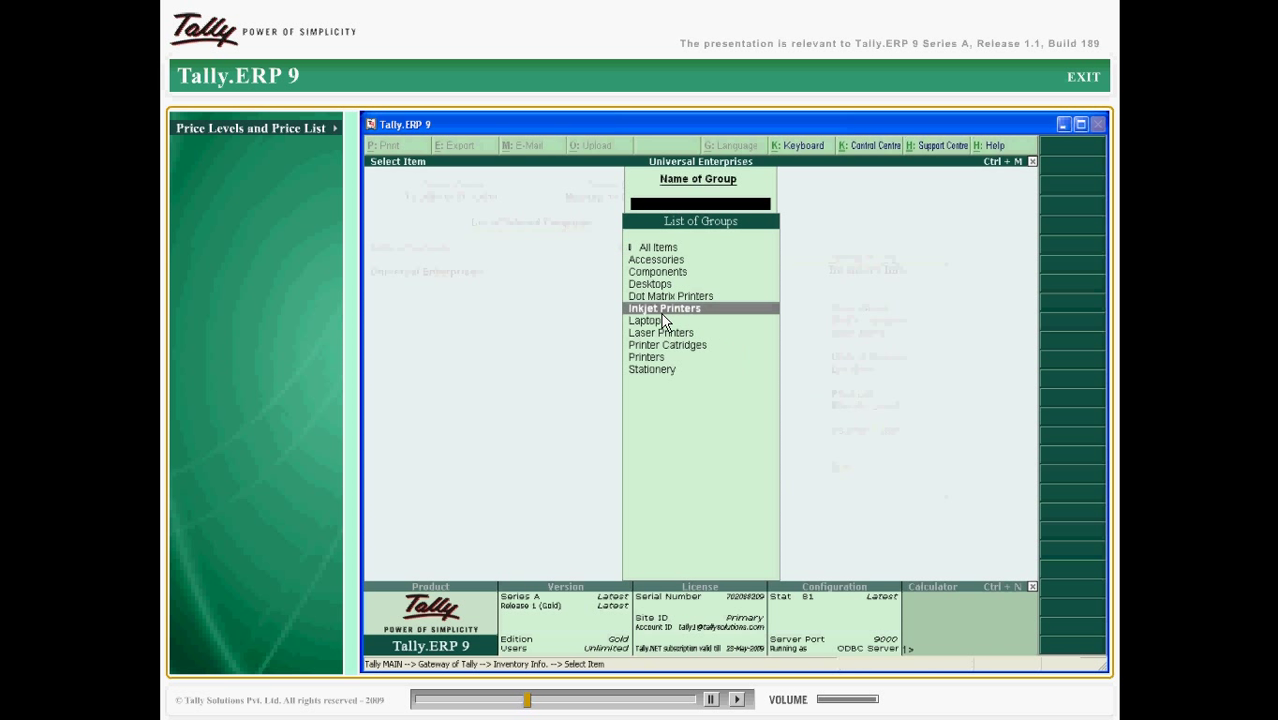
Choose the Inkjet Printers group for the Wholesale price list
left_click(663, 308)
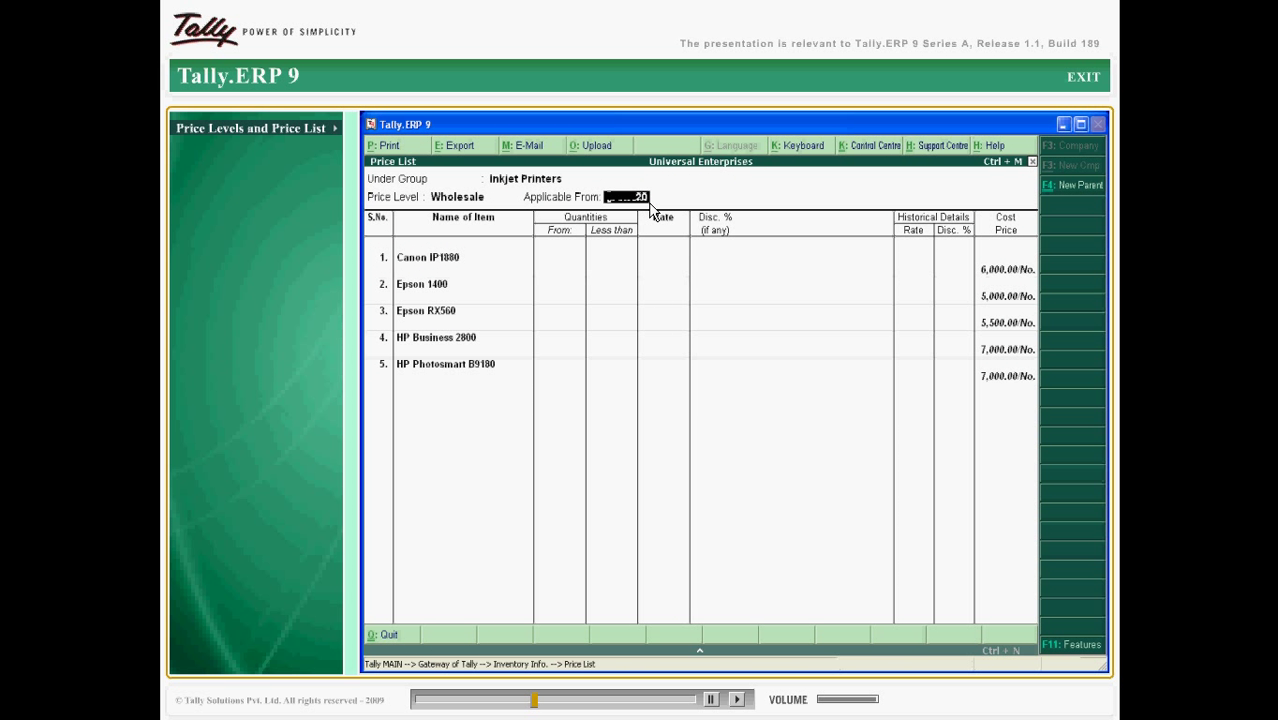
Enter the applicable-from date 20-10-08, complete the slab rates and discounts, and accept
type("20-10-08")
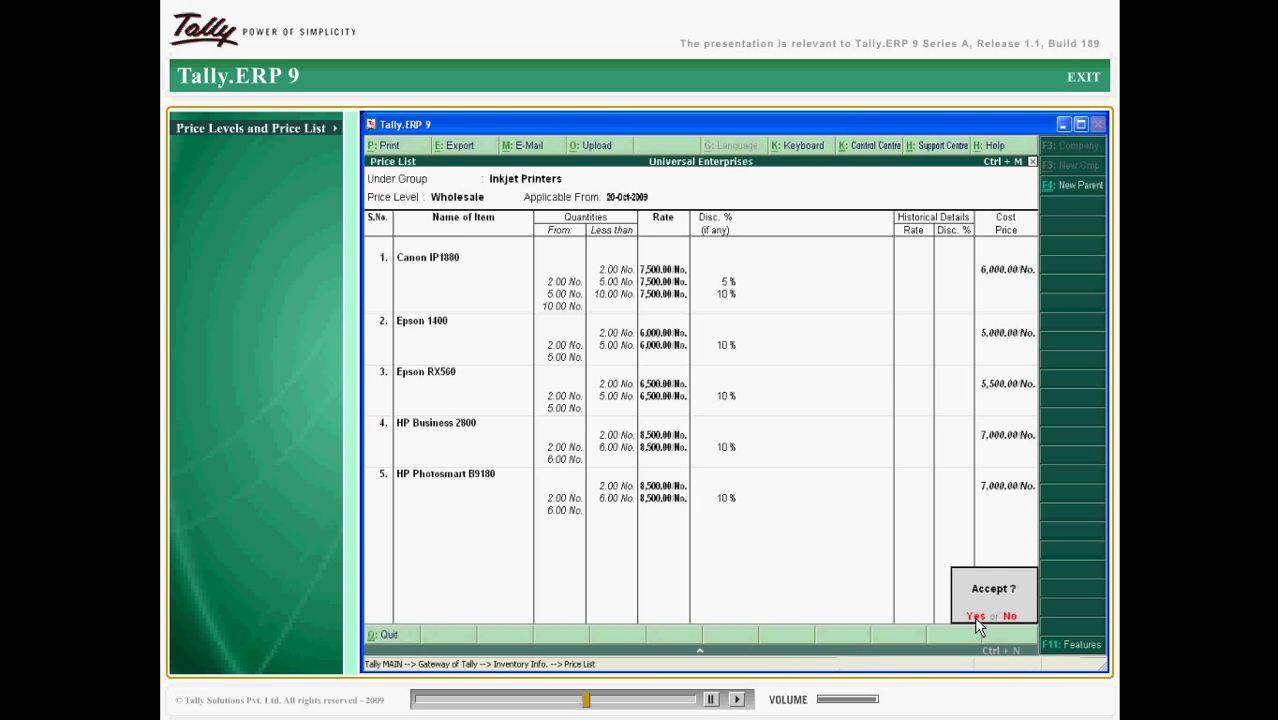
left_click(974, 615)
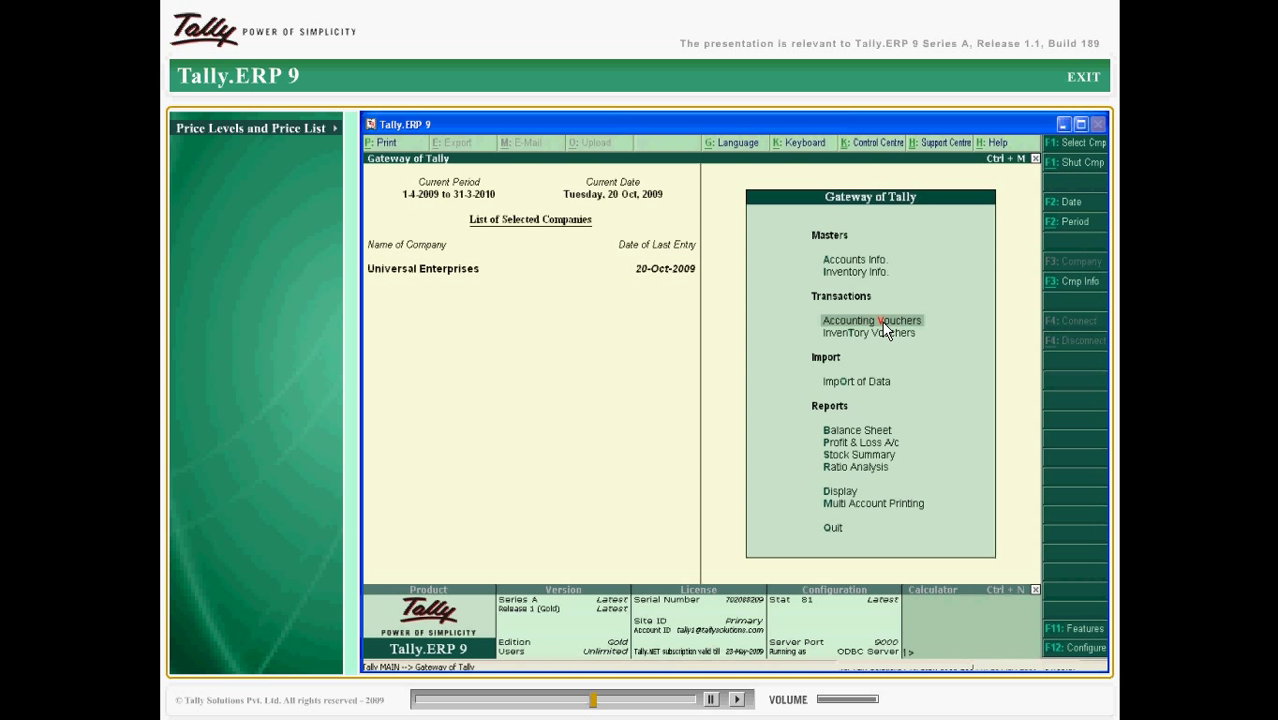
Start a Computer City sales voucher at Wholesale price level and add Canon IP1880
left_click(871, 320)
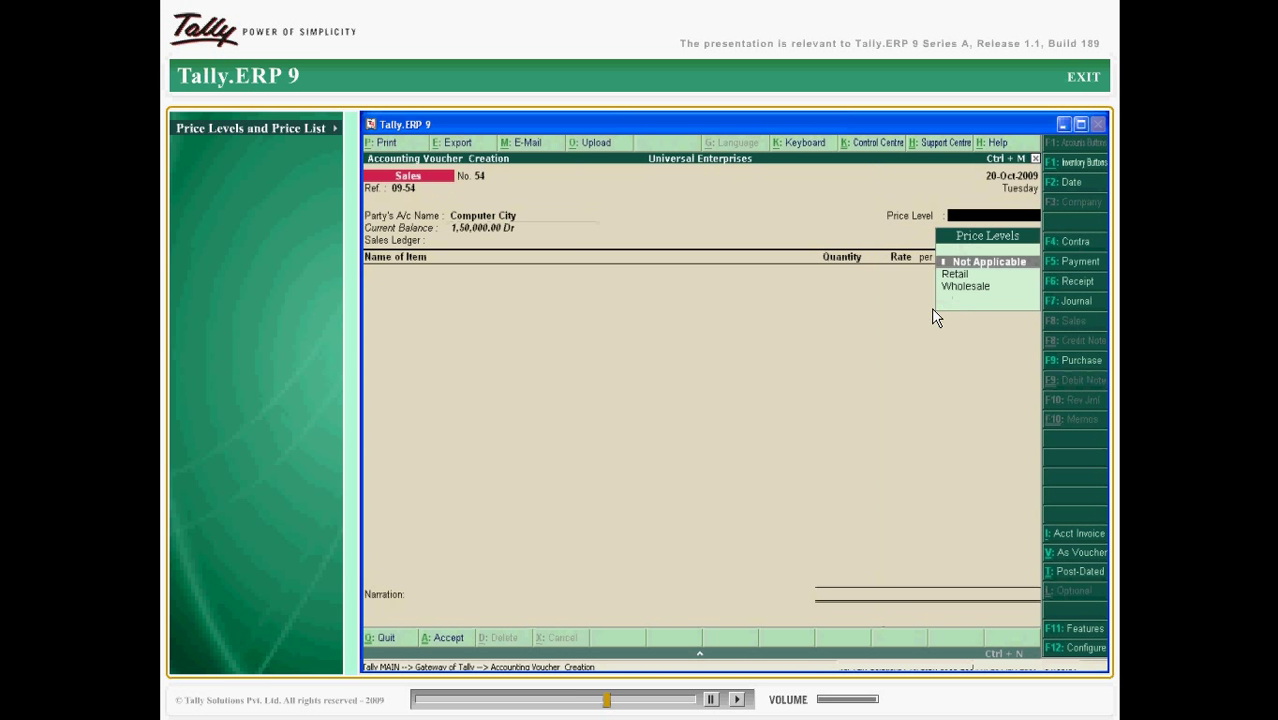
left_click(988, 261)
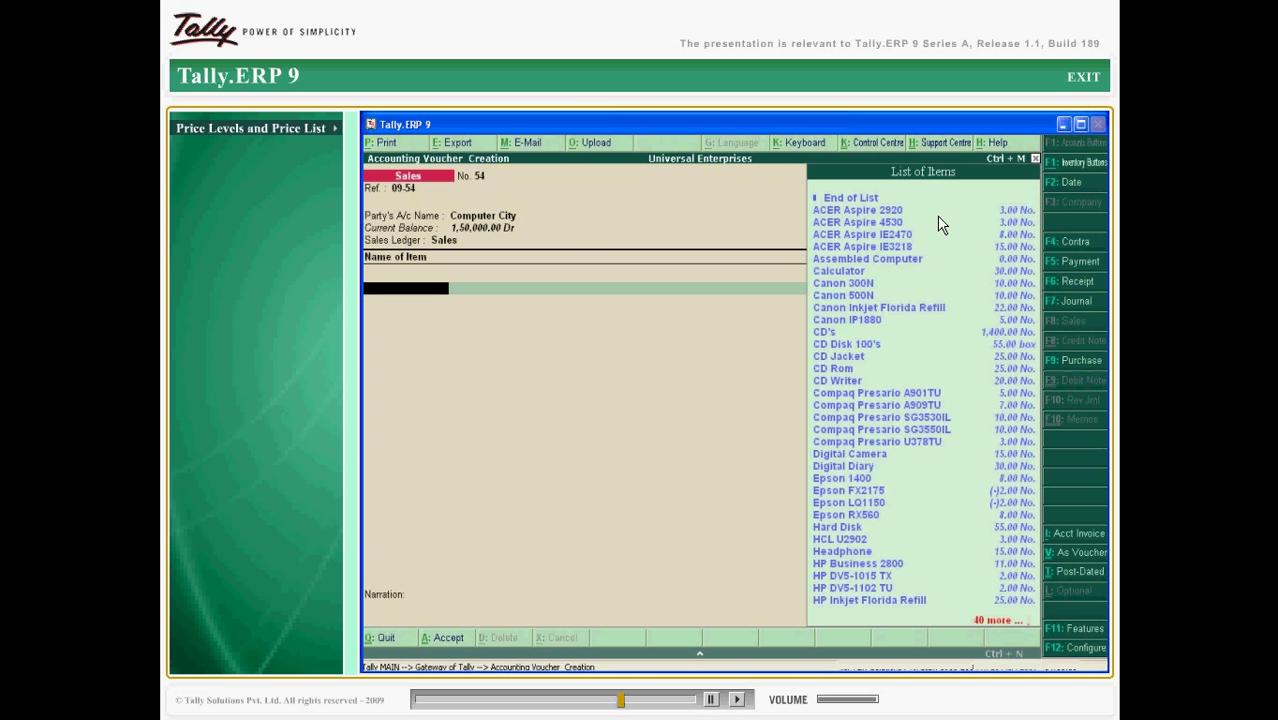
left_click(847, 319)
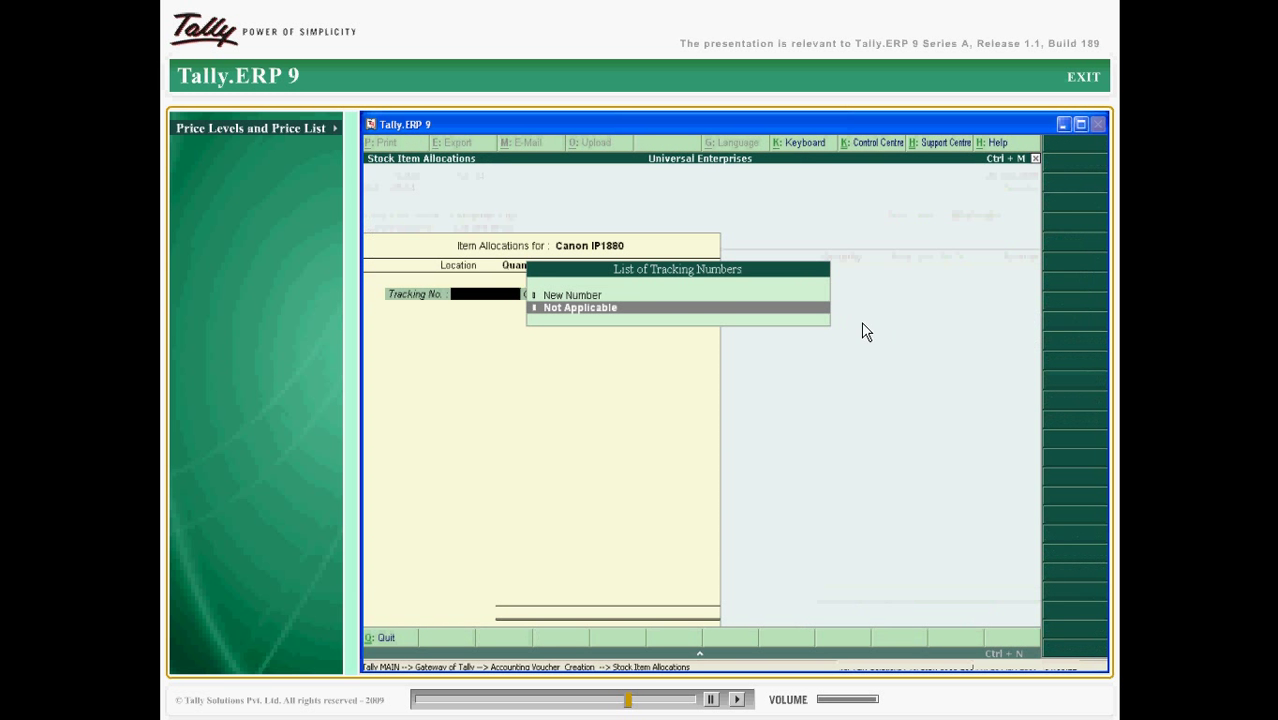
Set Canon IP1880's tracking and order numbers to Not Applicable and location to Warehouse
left_click(580, 307)
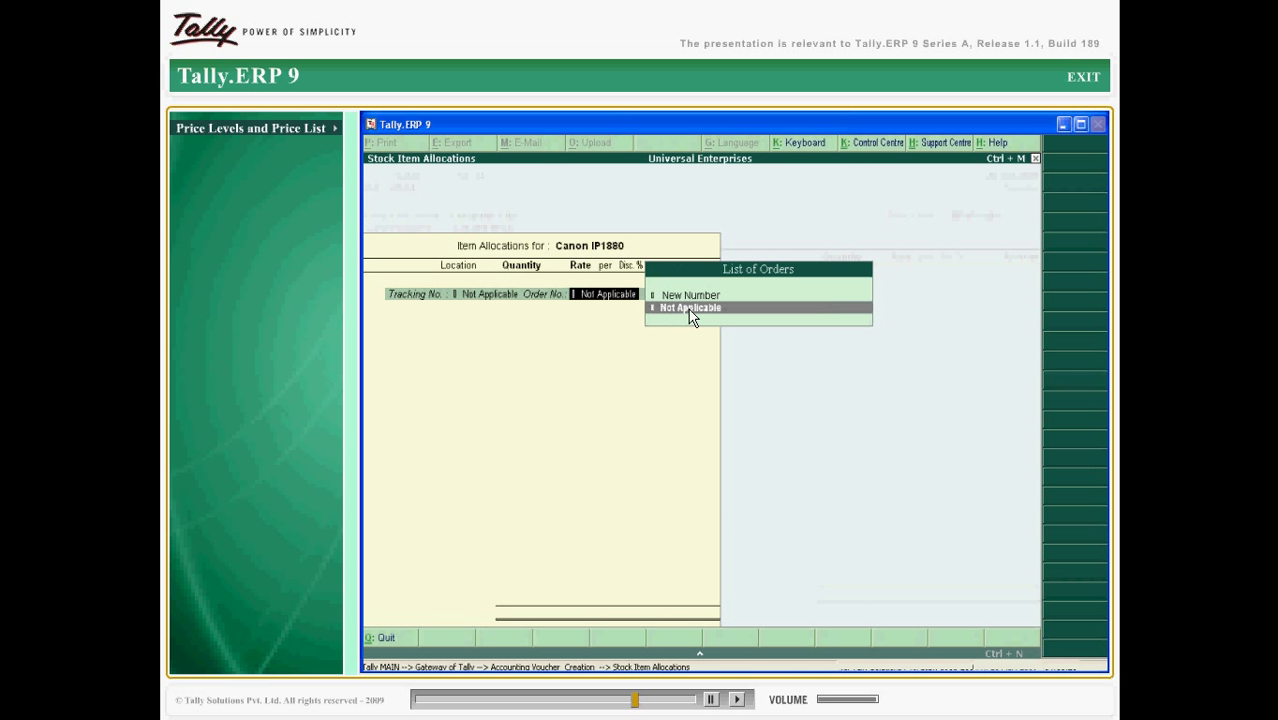
left_click(690, 307)
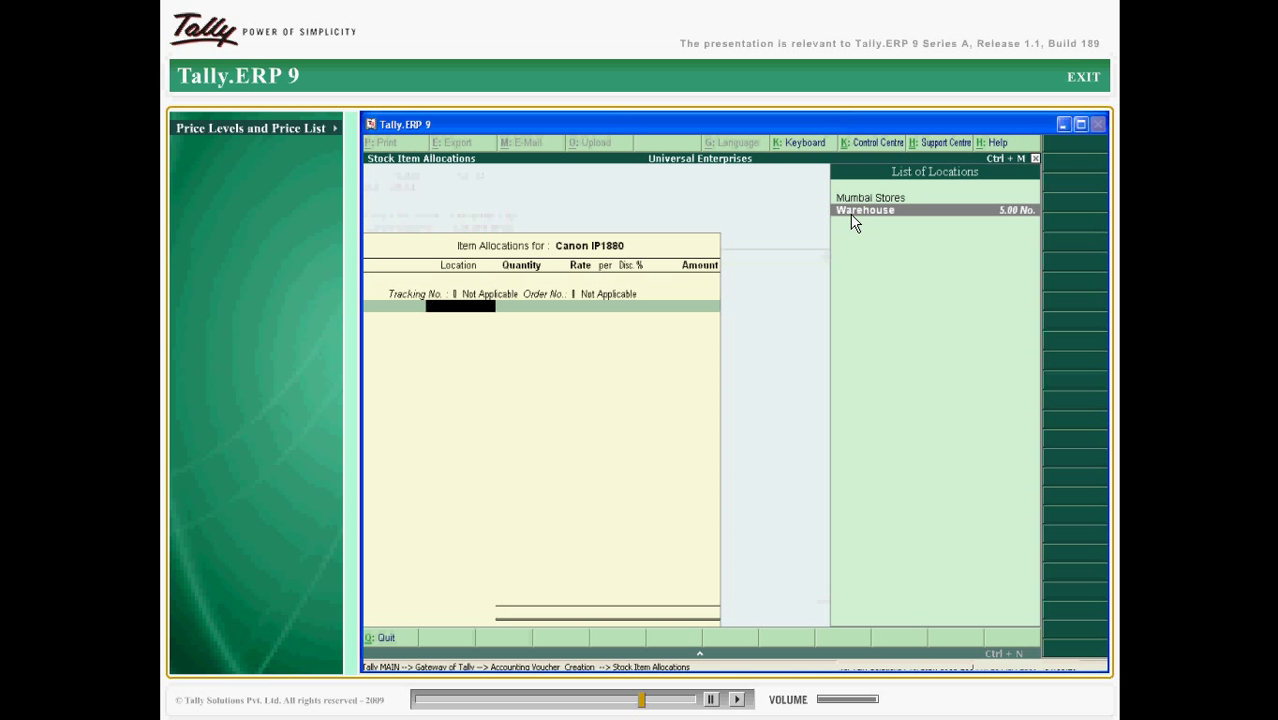
left_click(865, 210)
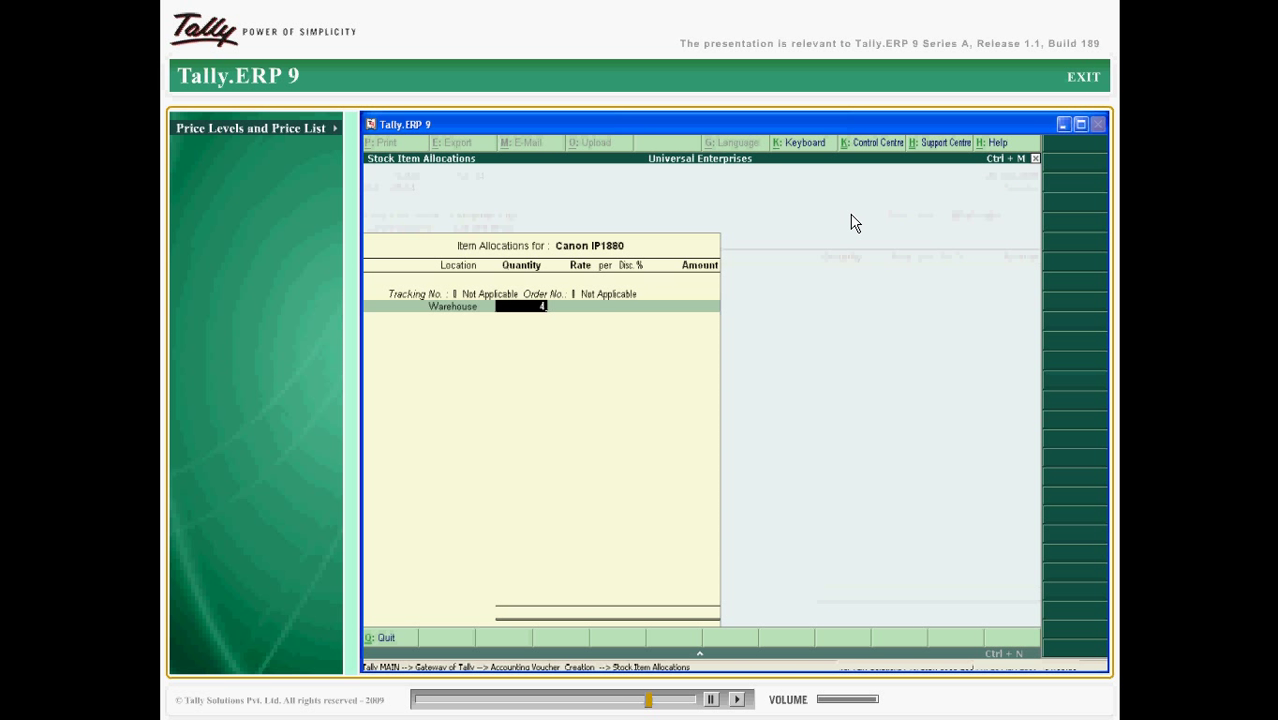